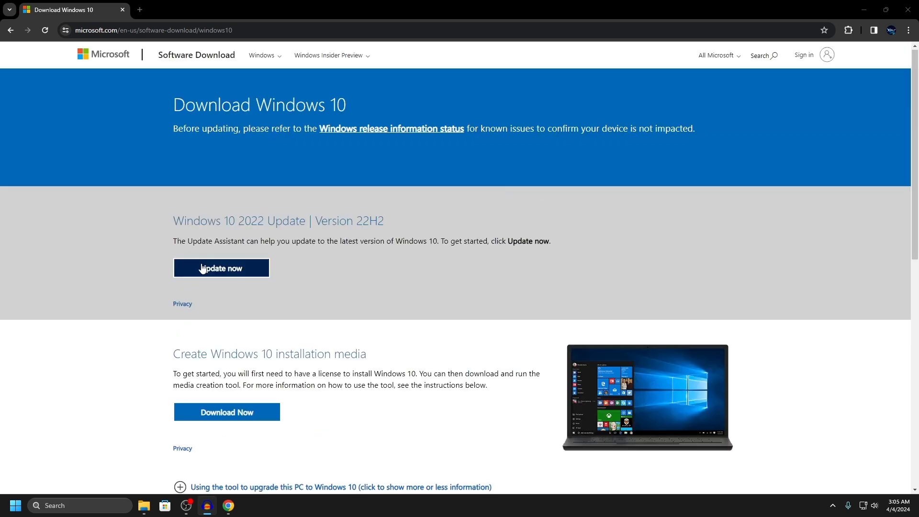
Step: Open Chrome developer tools and emulate an iPhone 12 Pro to reach the ISO page
right_click(551, 161)
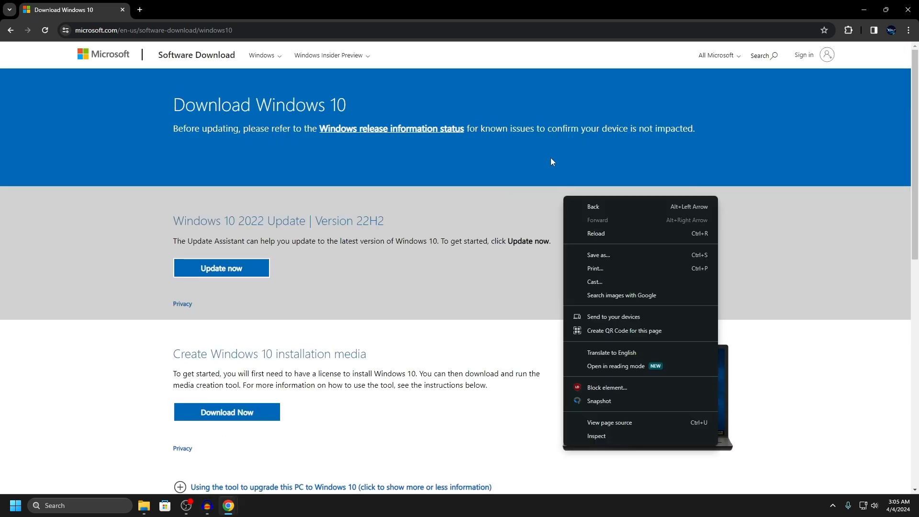
left_click(597, 436)
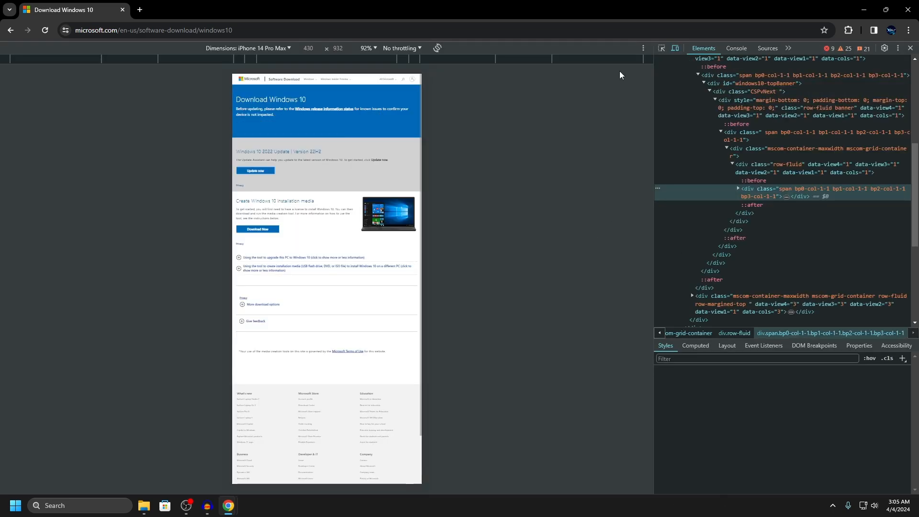
left_click(674, 48)
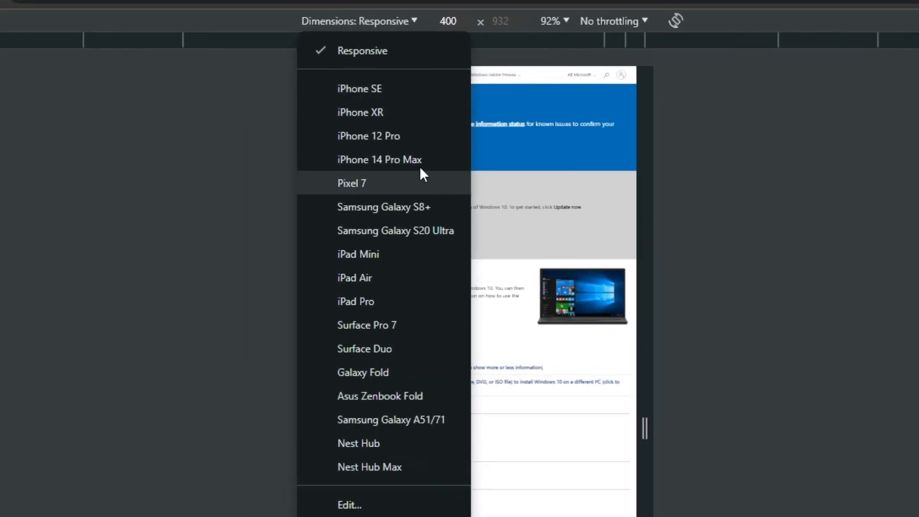
mouse_move(368, 136)
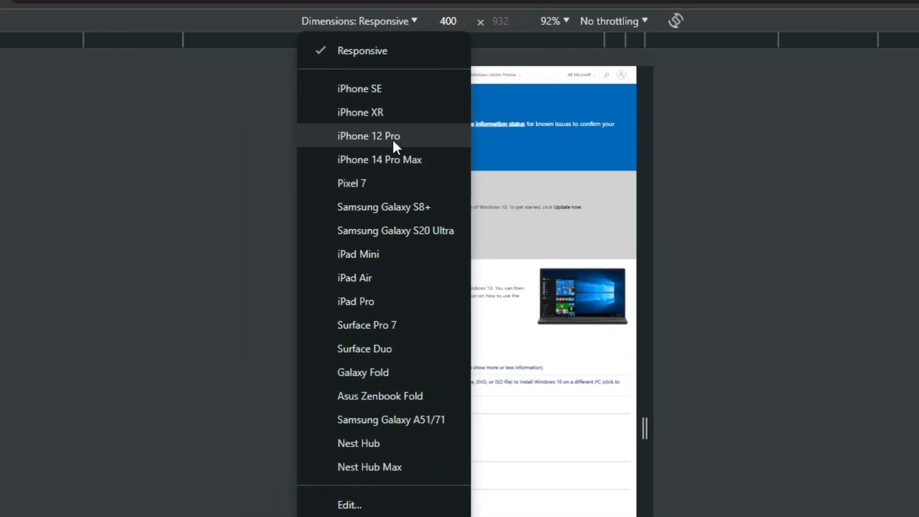
left_click(379, 159)
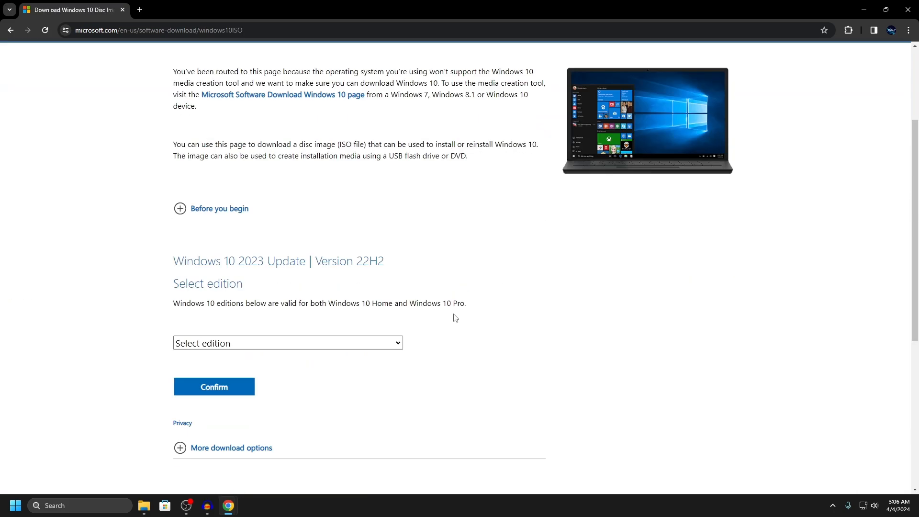
Step: Download the 64-bit English Windows 10 multi-edition ISO
left_click(287, 342)
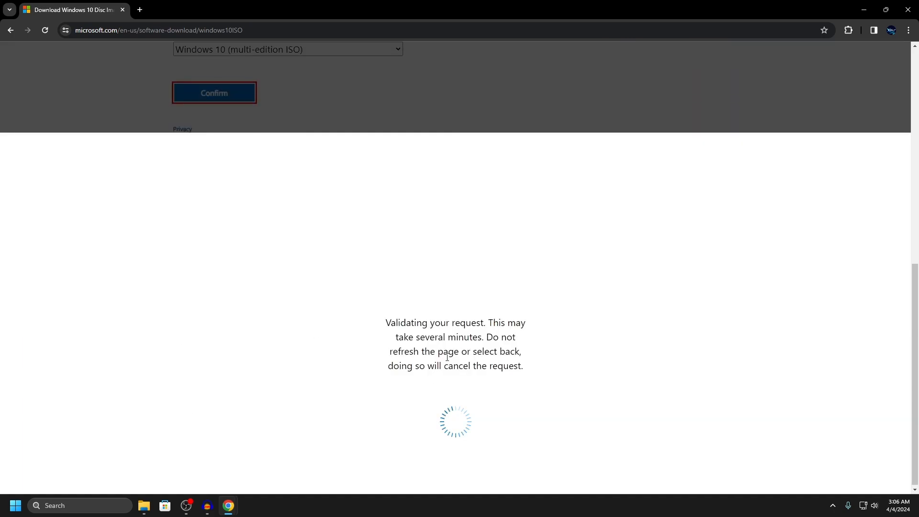
left_click(214, 92)
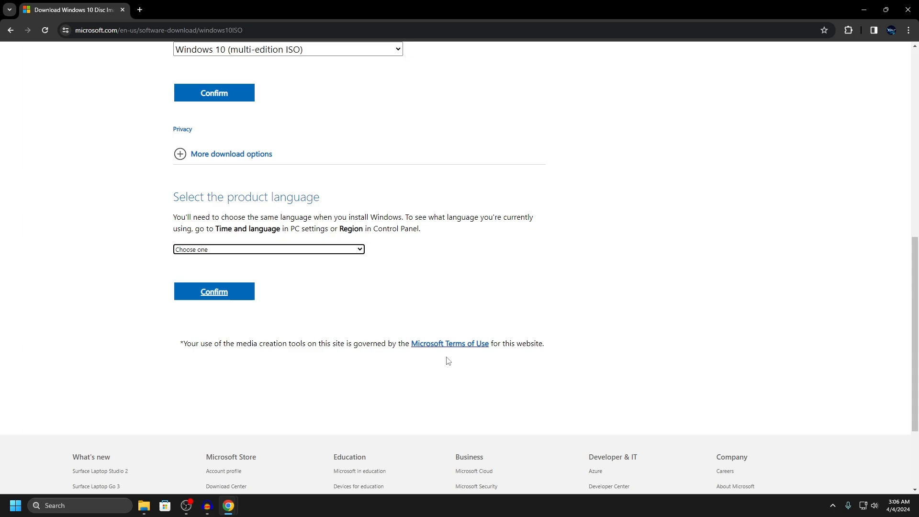
left_click(268, 249)
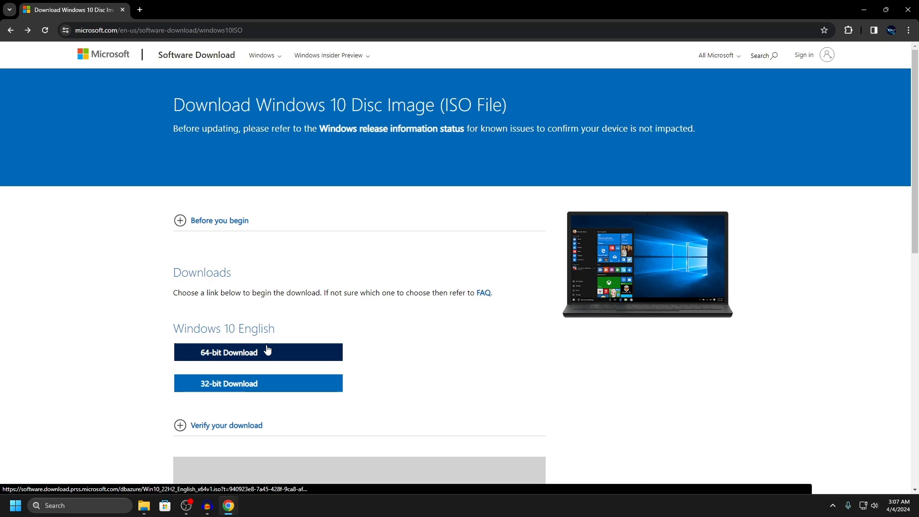
left_click(258, 352)
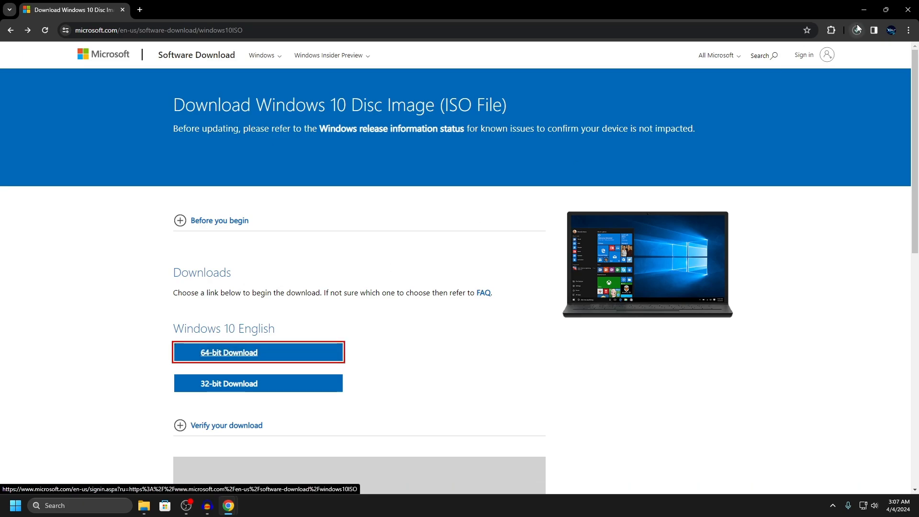
left_click(856, 30)
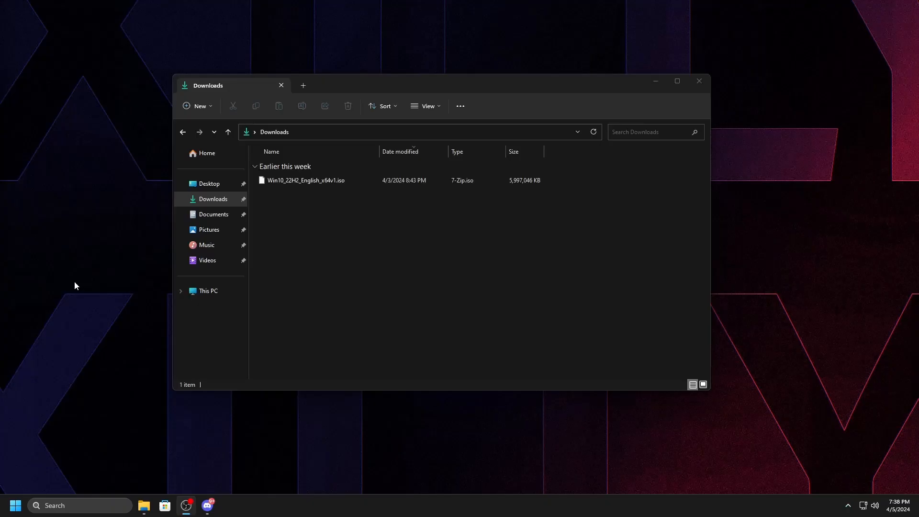
Step: Extract the Windows 10 ISO with 7-Zip into a same-named folder in Downloads
left_click(305, 180)
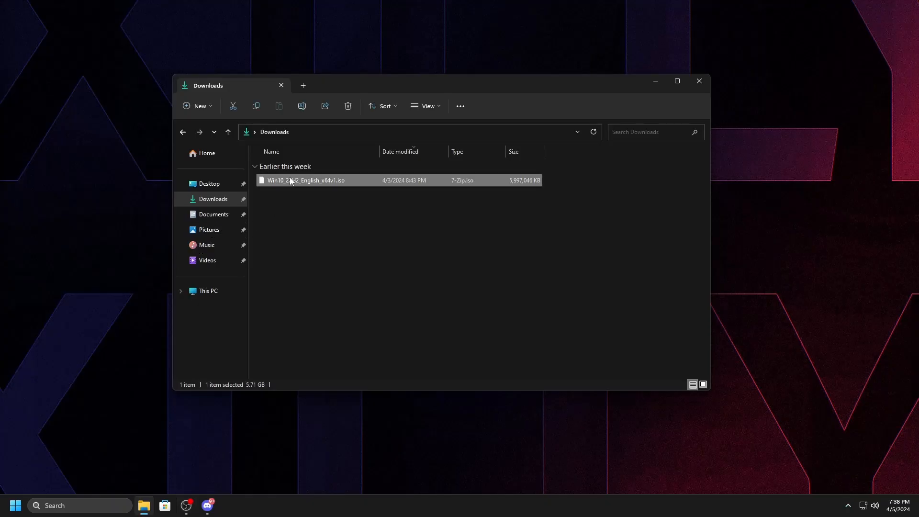
right_click(293, 180)
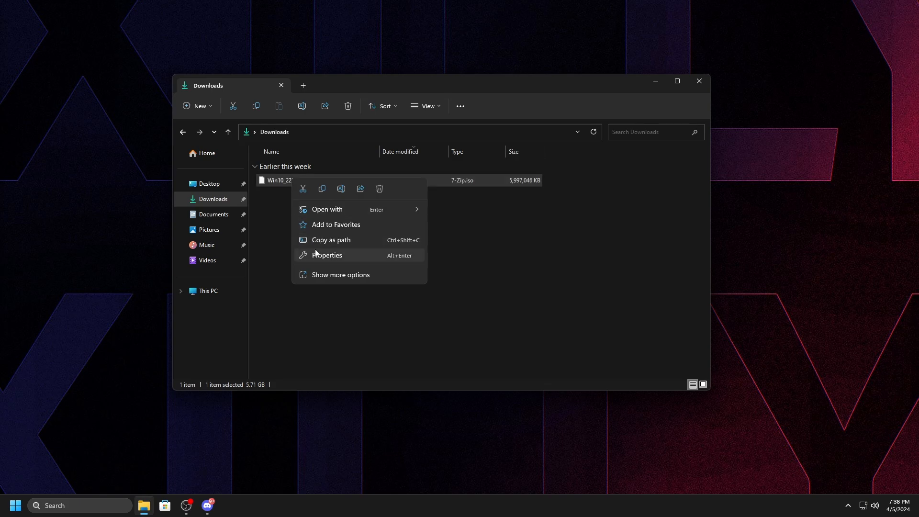
left_click(341, 274)
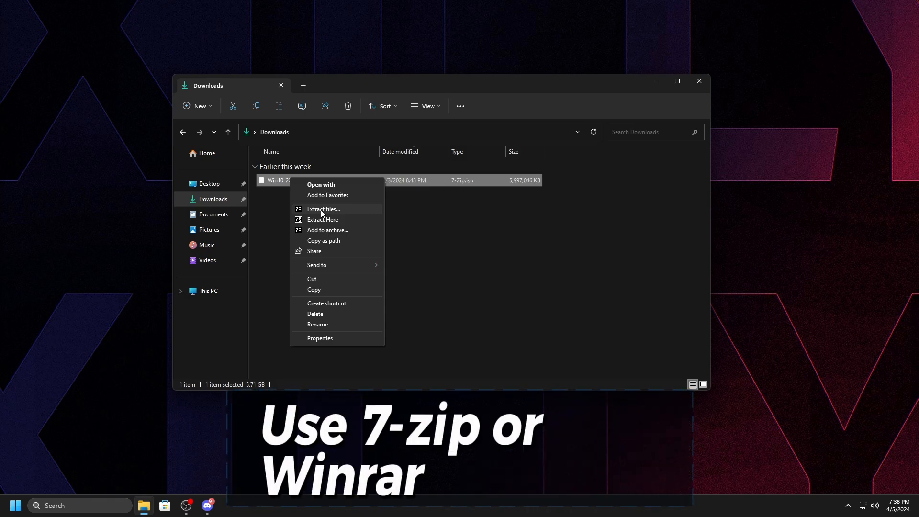
left_click(322, 209)
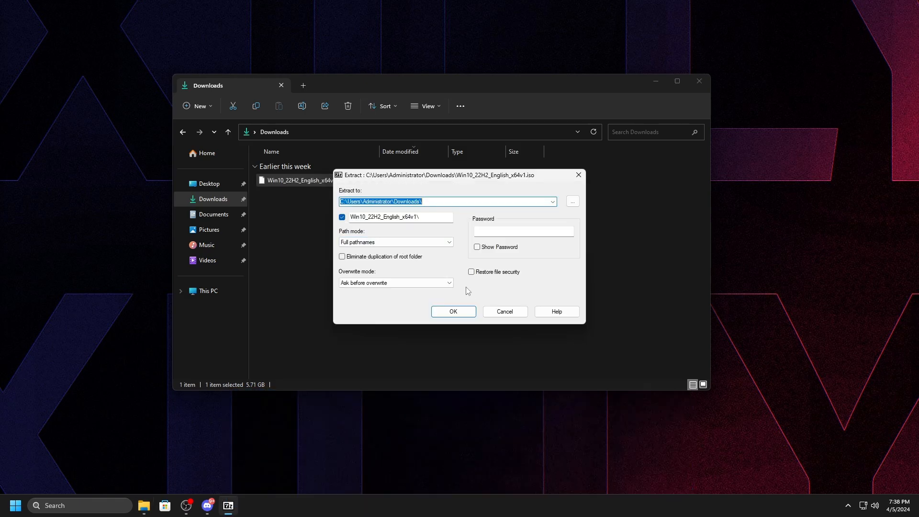
left_click(452, 311)
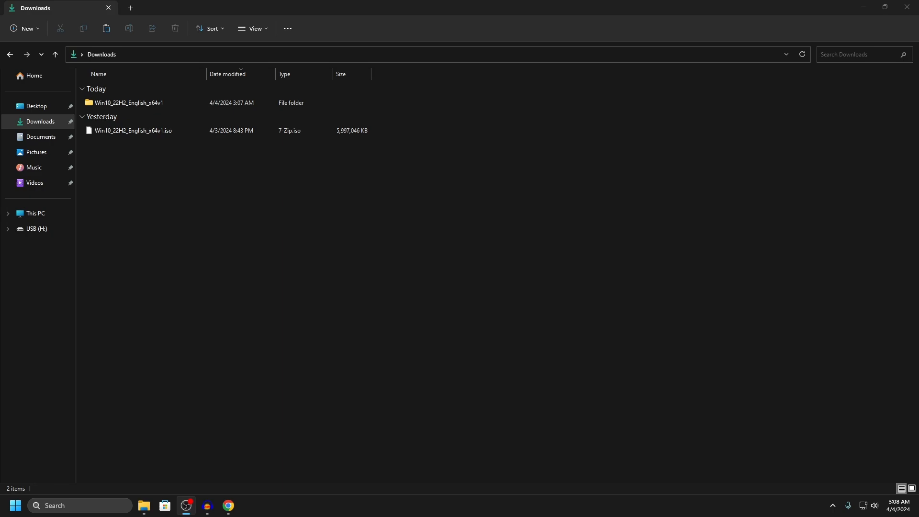
Step: Run setup.exe from the extracted folder, skip updates, and keep nothing
double_click(129, 102)
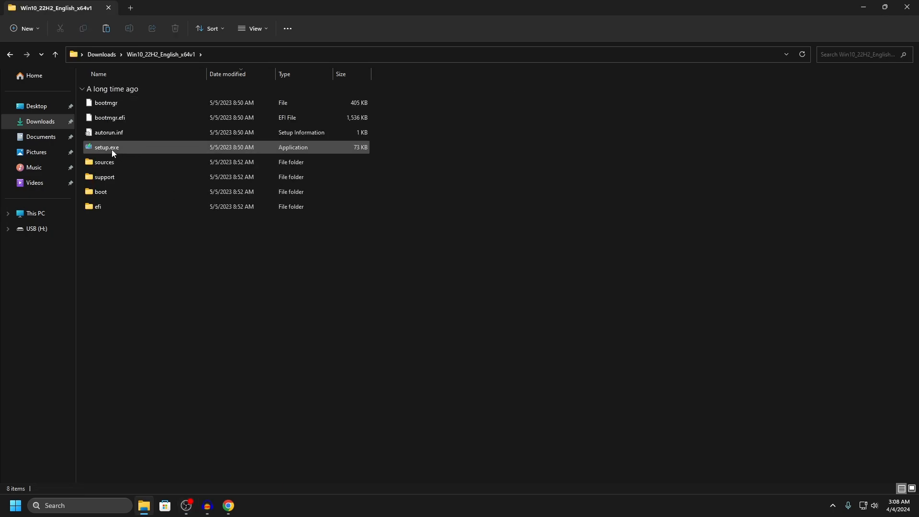
double_click(106, 147)
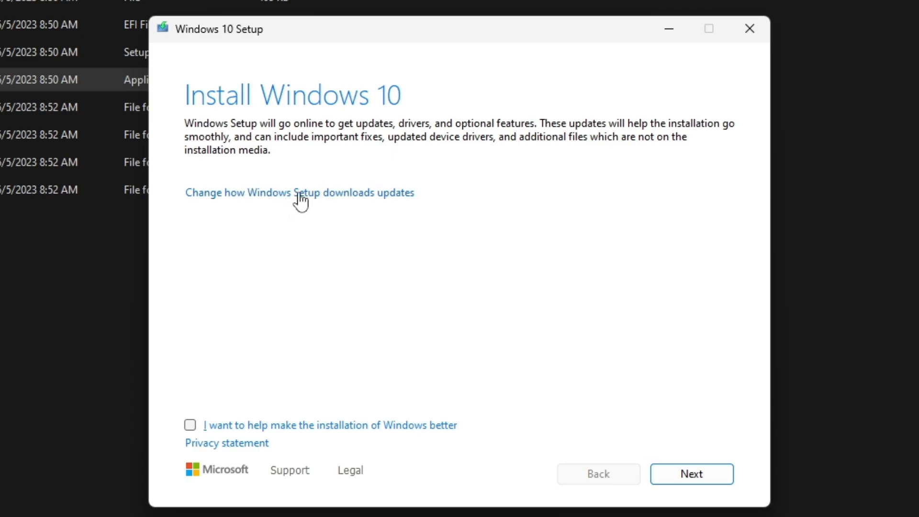
left_click(298, 193)
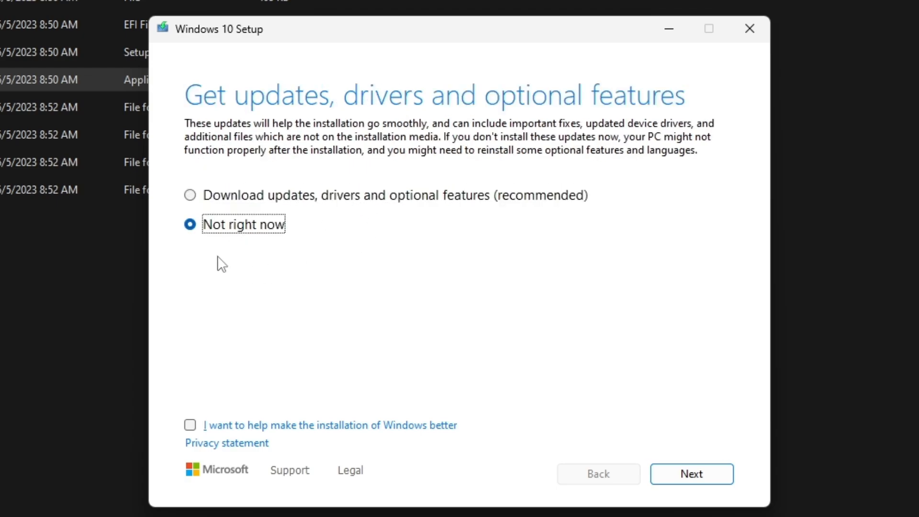
left_click(692, 474)
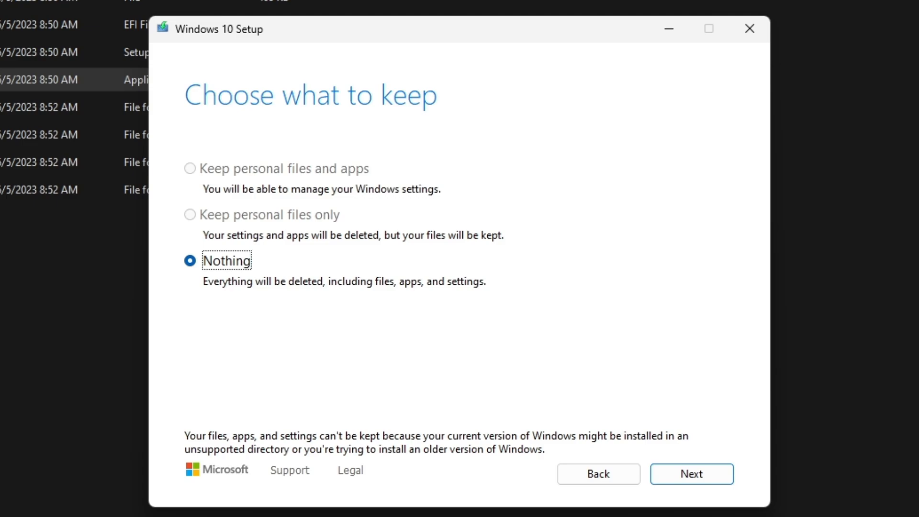
mouse_move(265, 189)
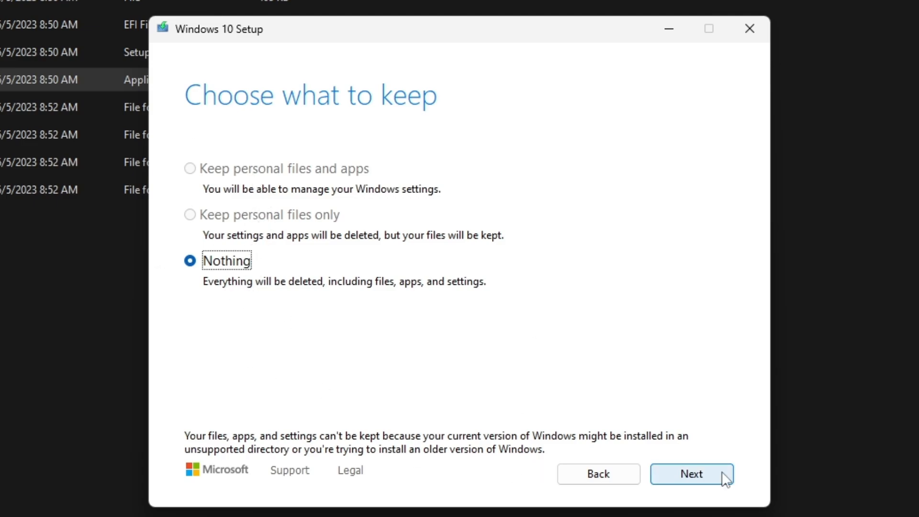
left_click(692, 473)
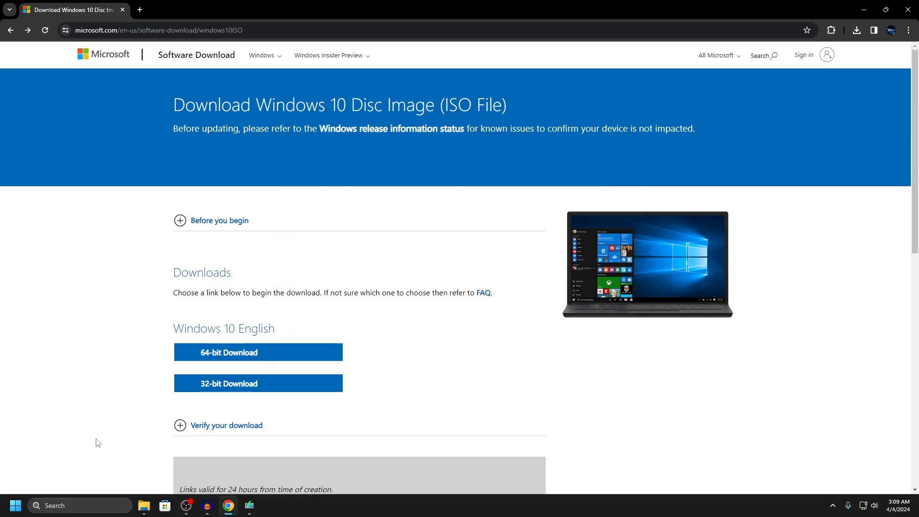
Step: Copy the BaseBoard Product value B450 TOMAHAWK MAX (MS-7C02) from msinfo32
left_click(14, 505)
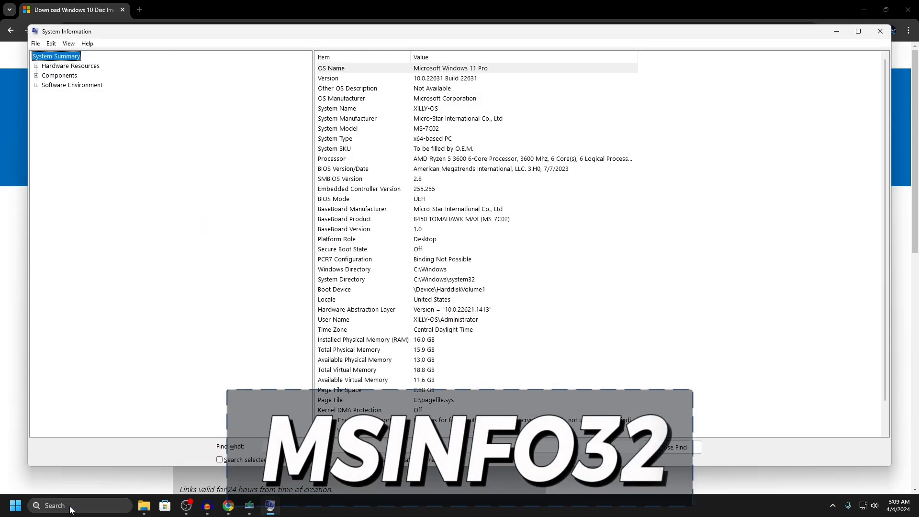
left_click(363, 218)
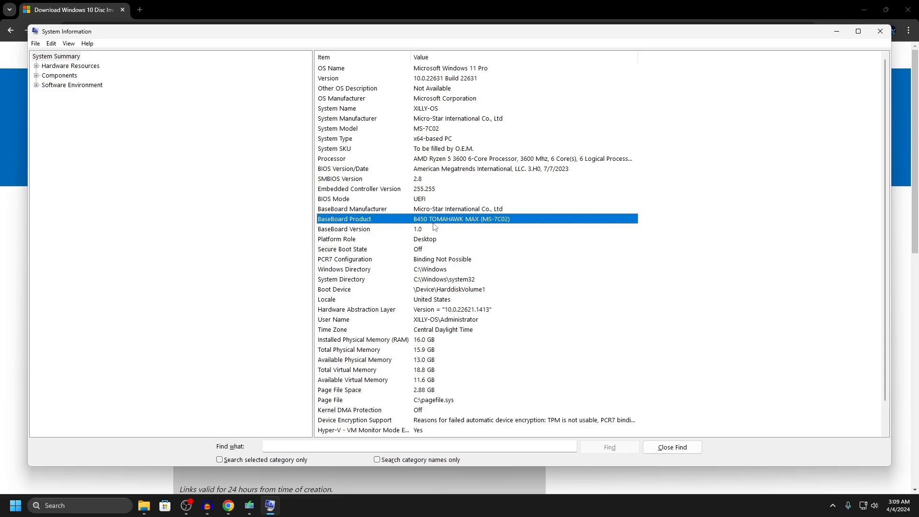
key("ctrl+c")
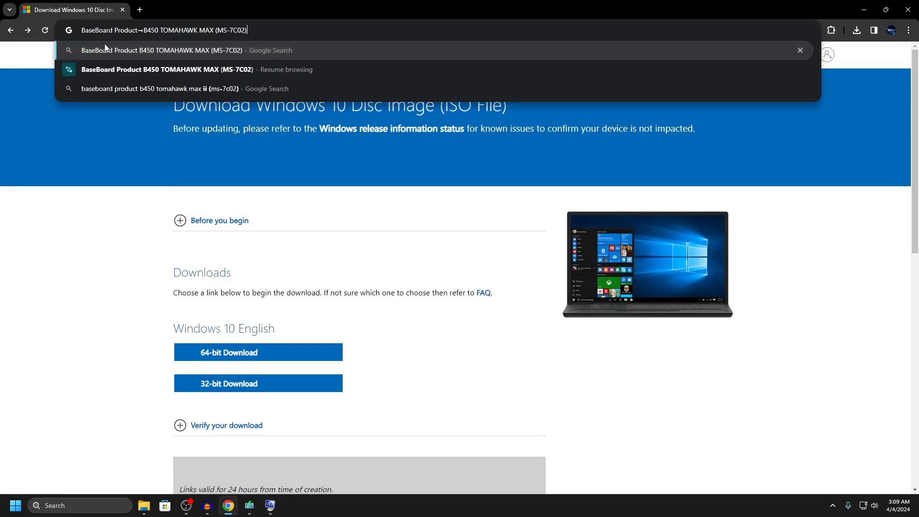
Step: Search B450 TOMAHAWK MAX and download its Win10 64 Realtek PCI-E Ethernet driver
type("B450 TOMAHAWK MAX")
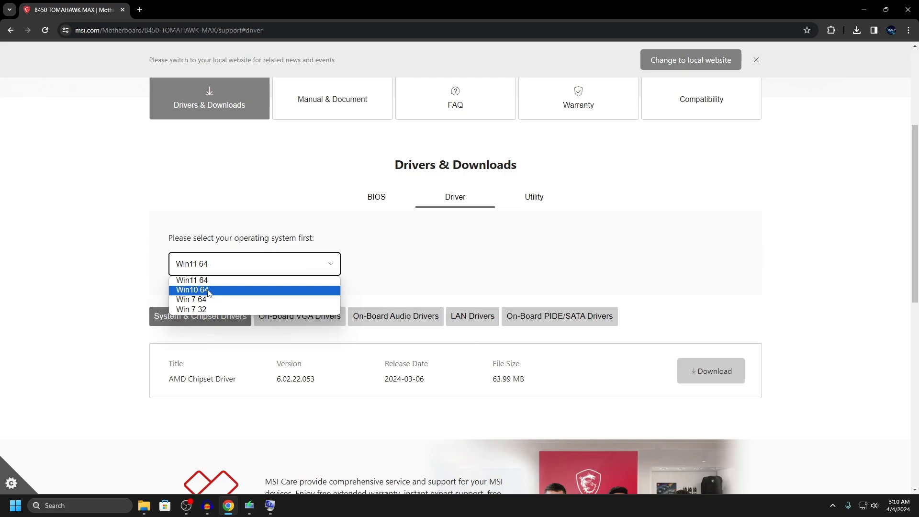
mouse_move(203, 301)
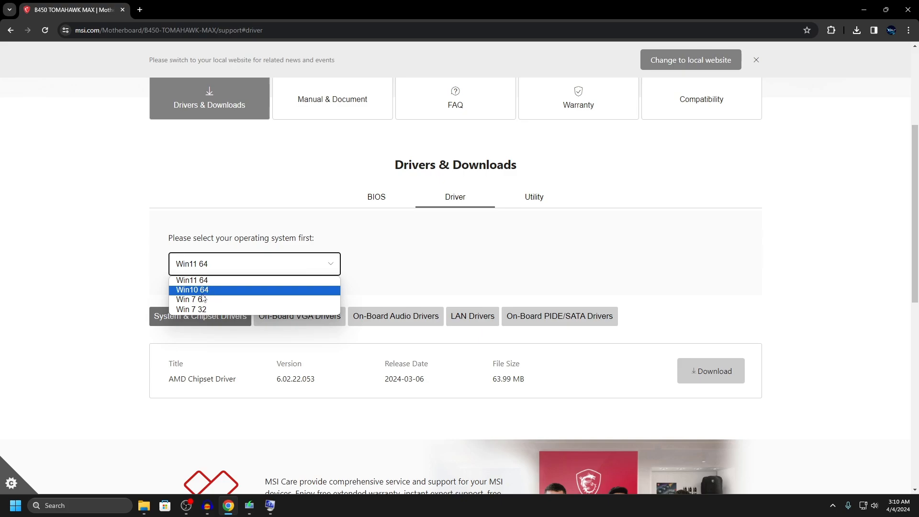
left_click(192, 290)
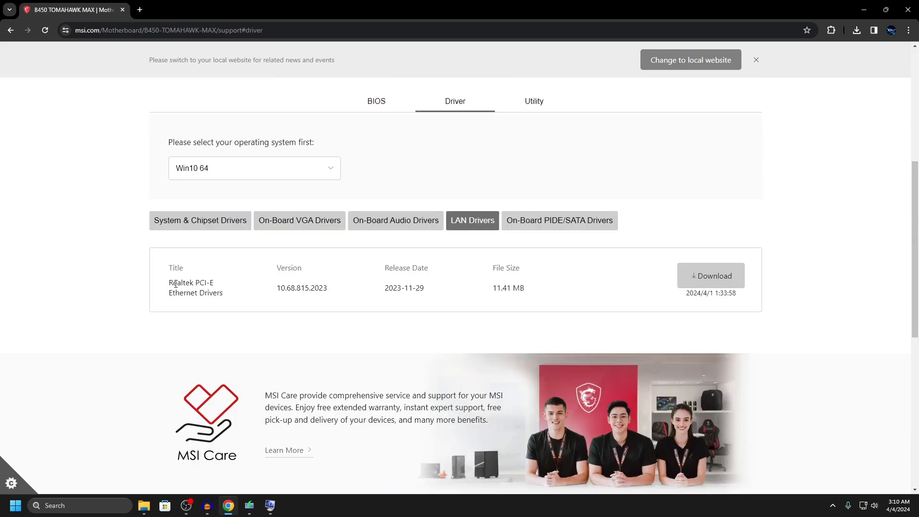
left_click(710, 276)
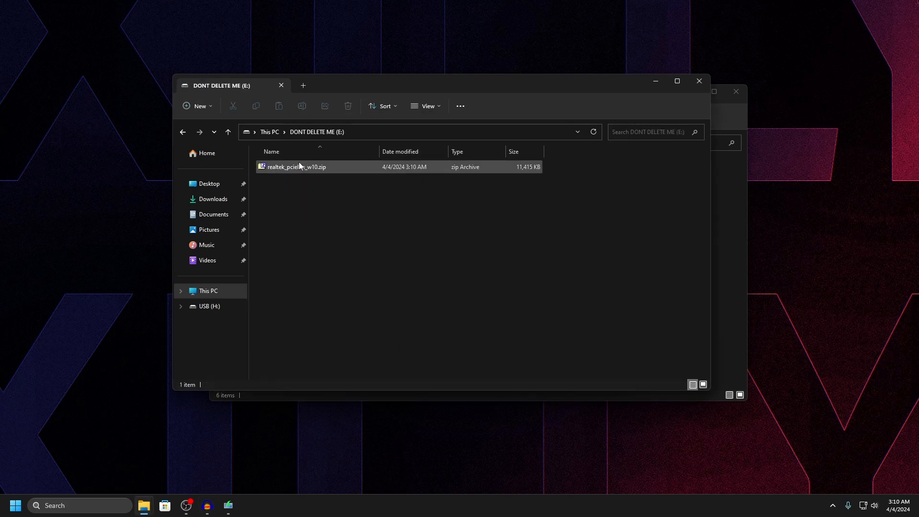
Step: Open the Realtek driver archive in File Explorer
double_click(296, 168)
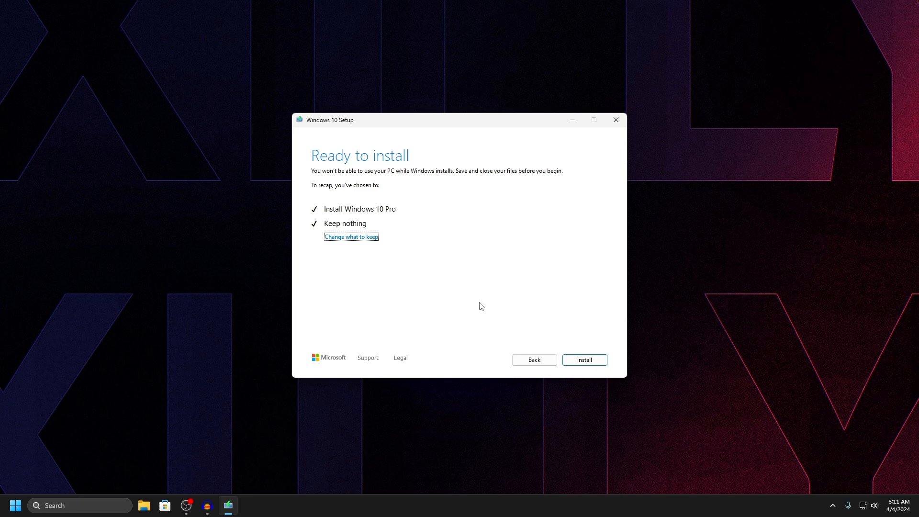
left_click(584, 359)
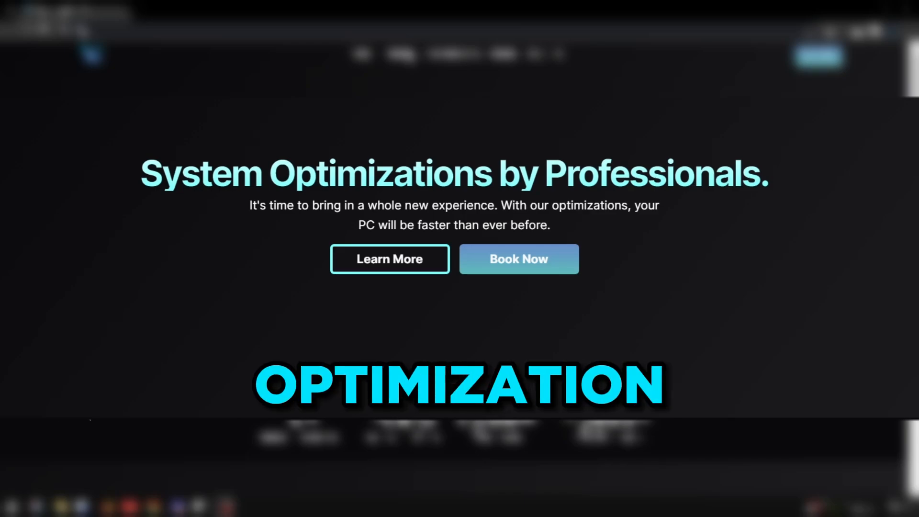
scroll("down", 3)
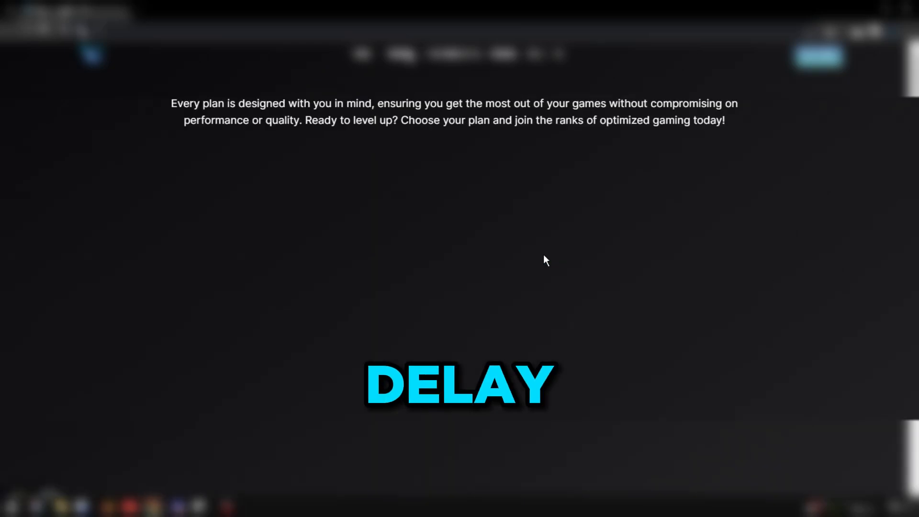